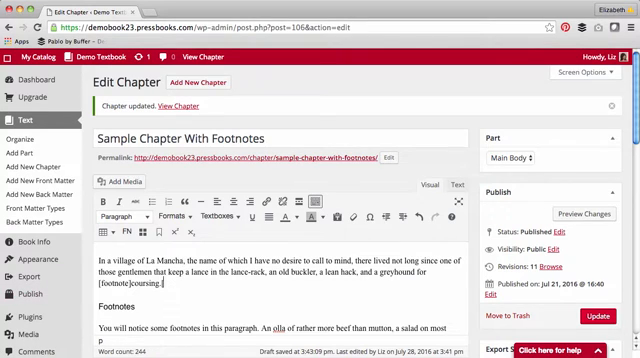
Step: Type a closing [/footnote] shortcode into the Footnotes paragraph text
{"action": "type", "text": "[/footnote]The rest of it went in a doublet of fine cloth and velvet breeches and shoes"}
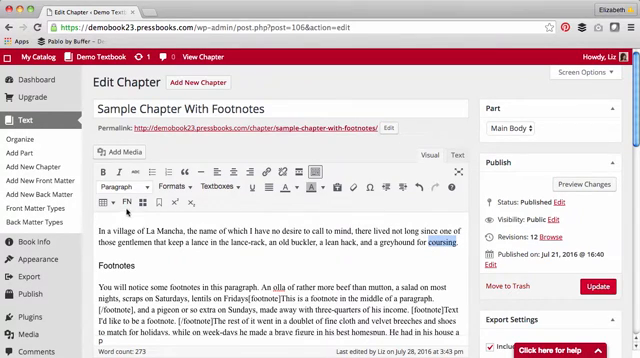
Step: Footnote 'coursing', update the chapter, view it, then return to editing
{"action": "left_click", "coordinate": [122, 203]}
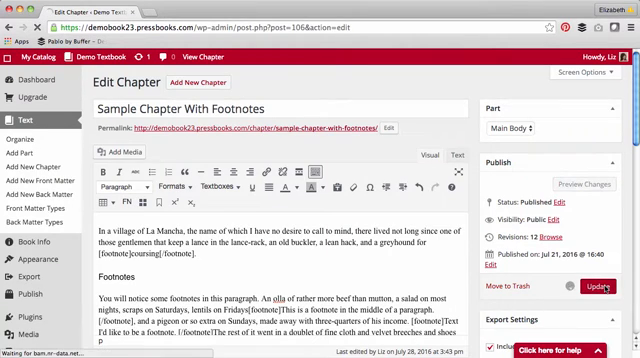
{"action": "left_click", "coordinate": [589, 290]}
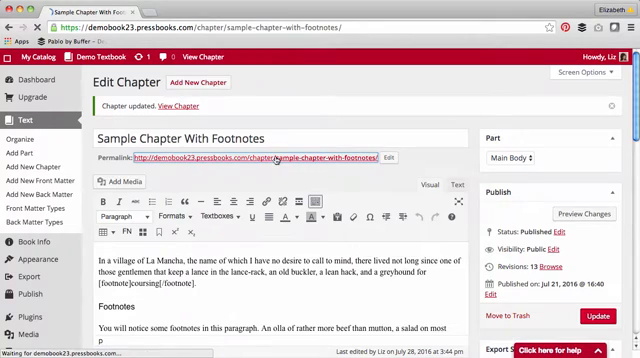
{"action": "left_click", "coordinate": [169, 107]}
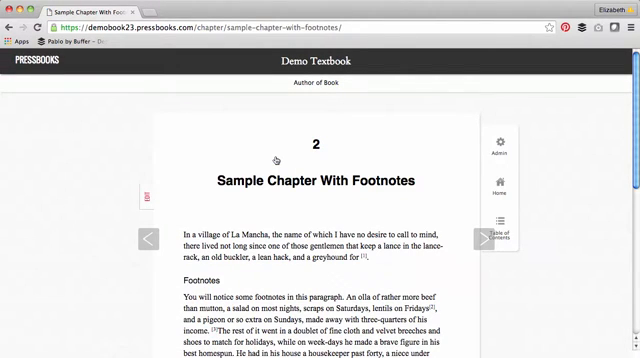
{"action": "left_click", "coordinate": [150, 195]}
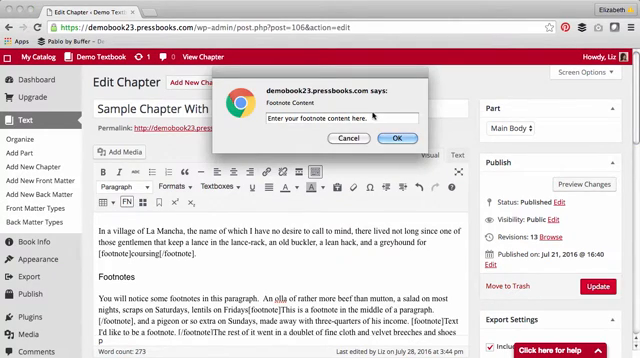
Step: Enter 'New footnote here.' as the footnote content and update the chapter
{"action": "left_click", "coordinate": [345, 120]}
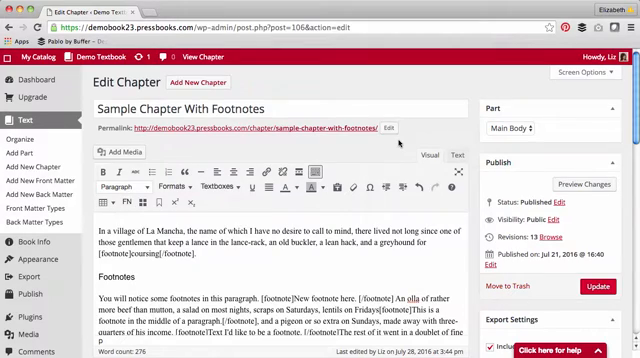
{"action": "left_click", "coordinate": [183, 50]}
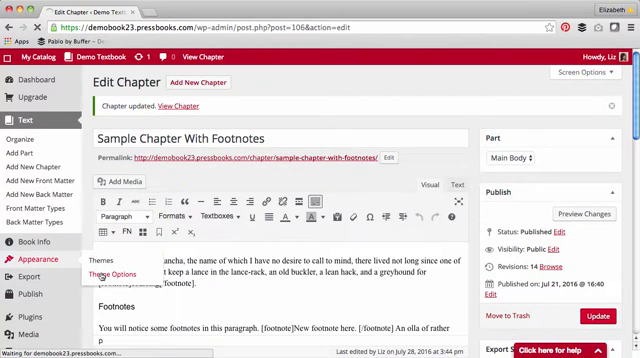
Step: In Theme Options' PDF Options, keep Regular footnotes and save changes
{"action": "left_click", "coordinate": [75, 273]}
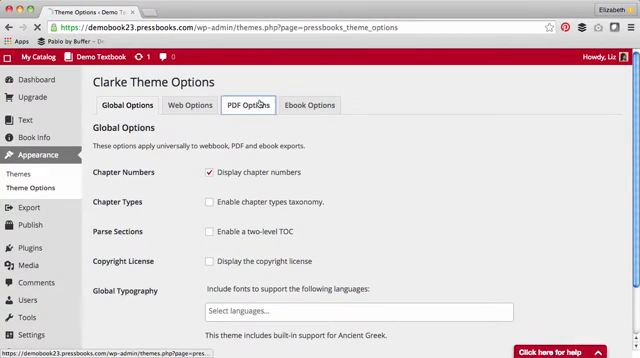
{"action": "left_click", "coordinate": [257, 105]}
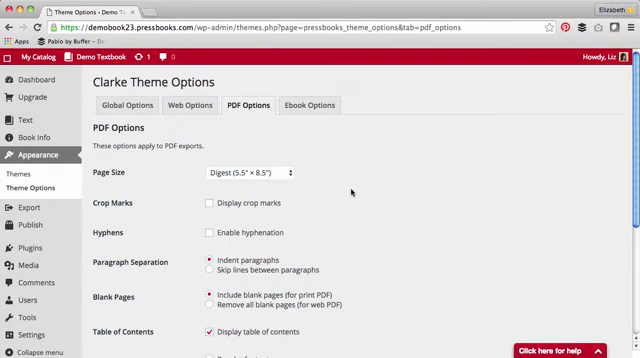
{"action": "scroll", "scroll_direction": "down", "scroll_amount": 3}
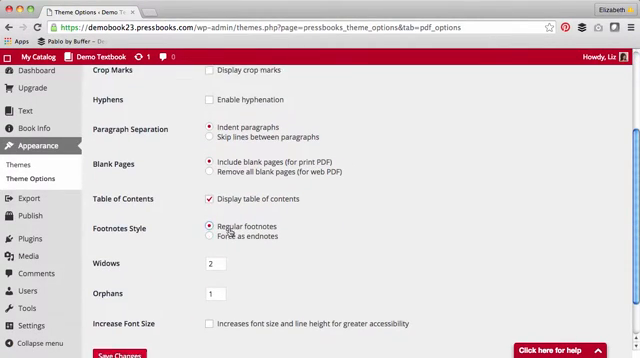
{"action": "scroll", "scroll_direction": "down", "scroll_amount": 3}
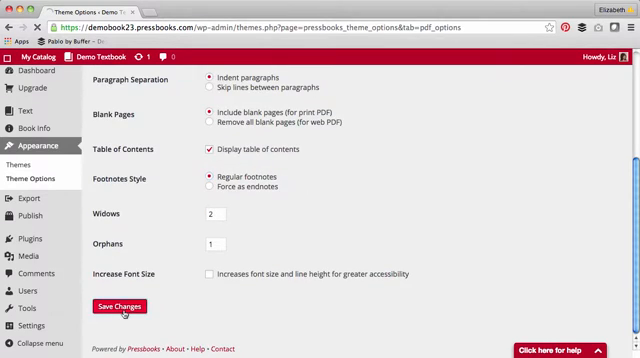
{"action": "left_click", "coordinate": [125, 307]}
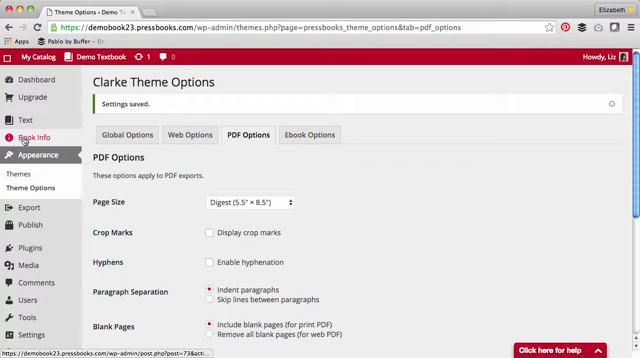
Step: Return to the chapter editor showing the pasted Word text with bracketed note markers
{"action": "left_click", "coordinate": [20, 114]}
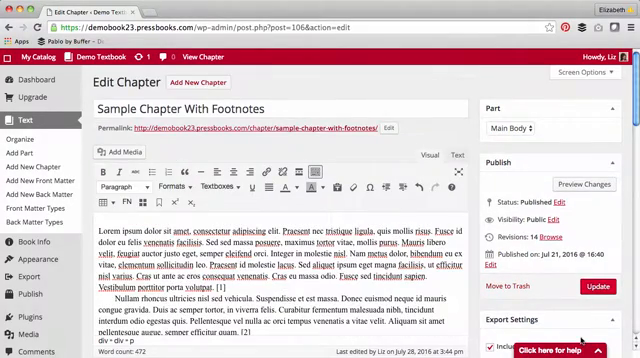
{"action": "mouse_move", "coordinate": [145, 196]}
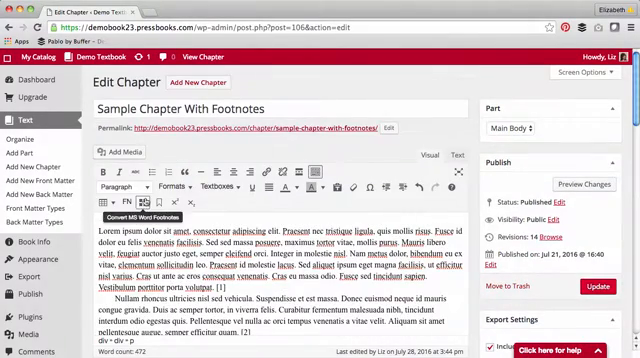